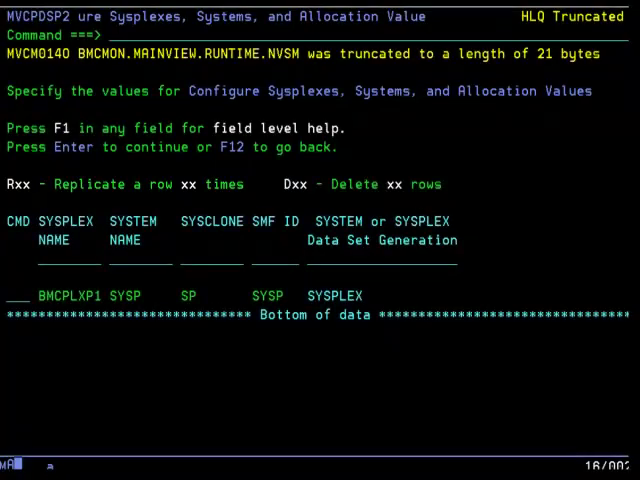
# Apply the seven system rows across BMCPLXP1, DEVPLXP1 and TSTPLXP1, then continue to the HLQ panel
pyautogui.press('Enter')
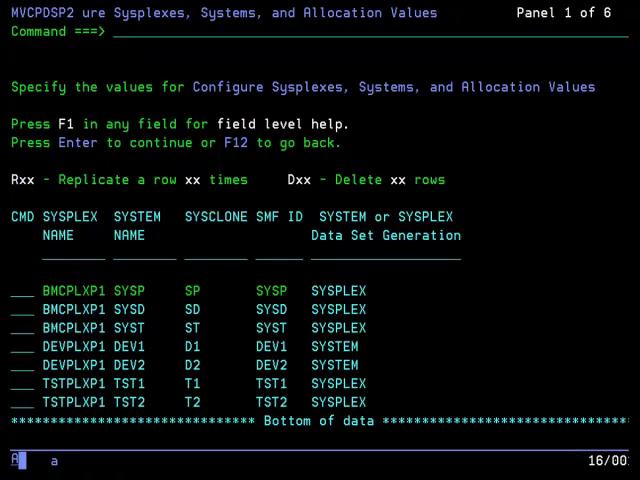
pyautogui.press('Enter')
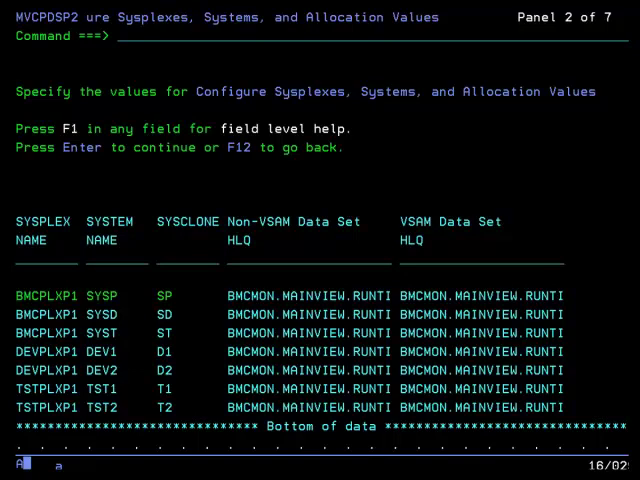
# Leave the allocation panels so sysplex, system and allocation configuration shows complete
pyautogui.press('F12')
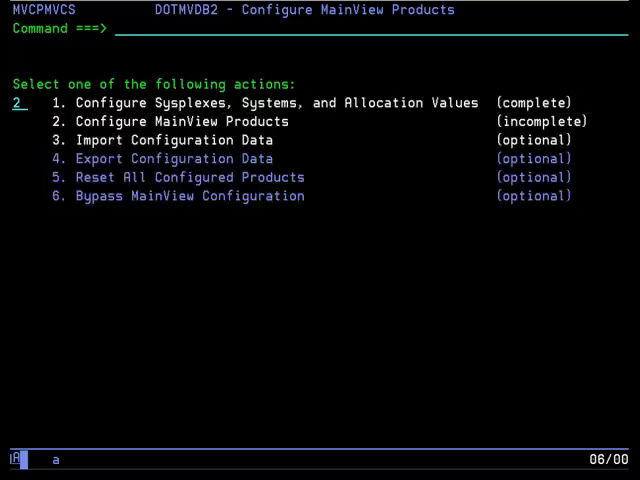
# Select MainView for DB2 to show its seven DB2 subsystems at release 1110
pyautogui.press('enter')
pyautogui.write('s')
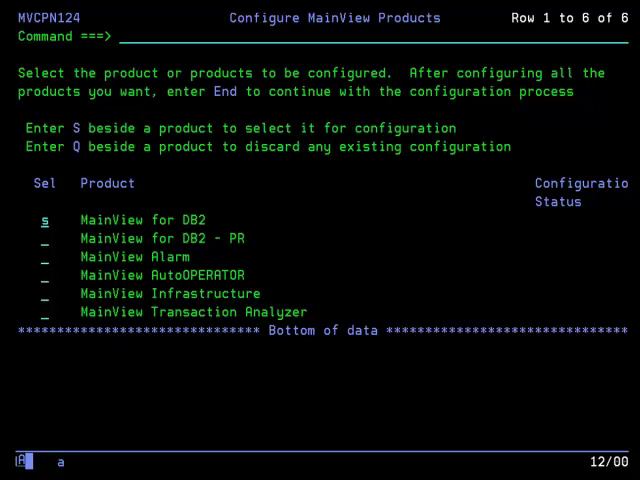
pyautogui.press('Enter')
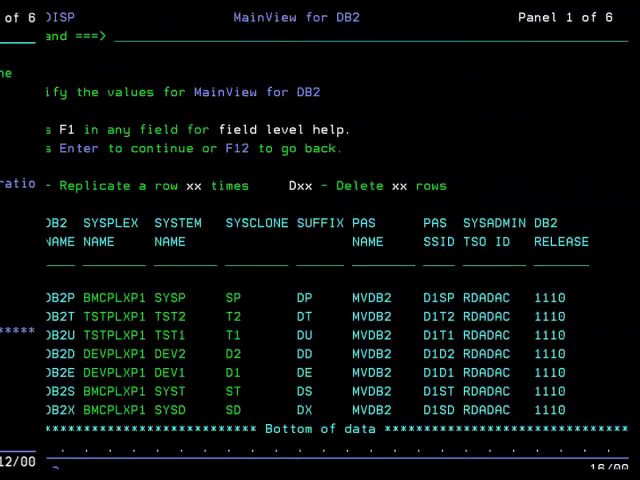